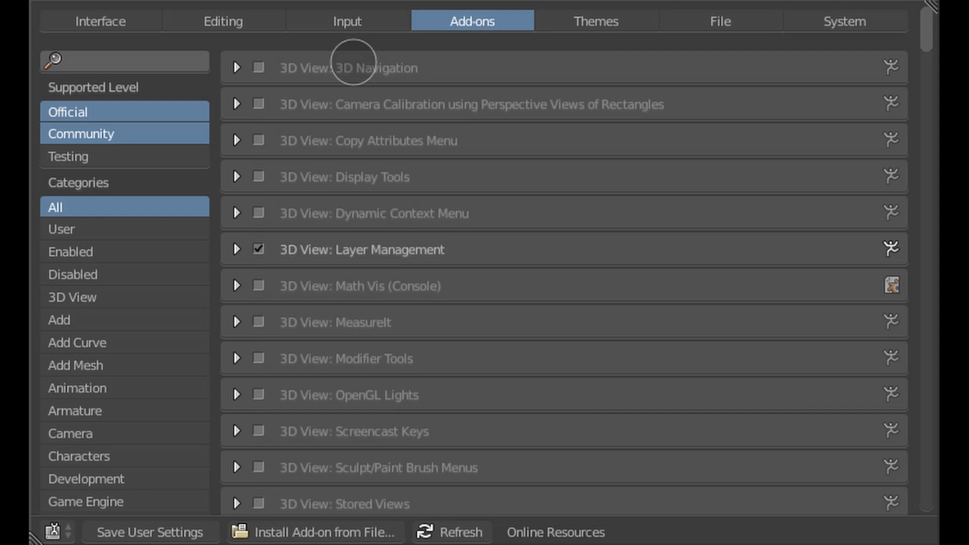
mouse_move(316, 95)
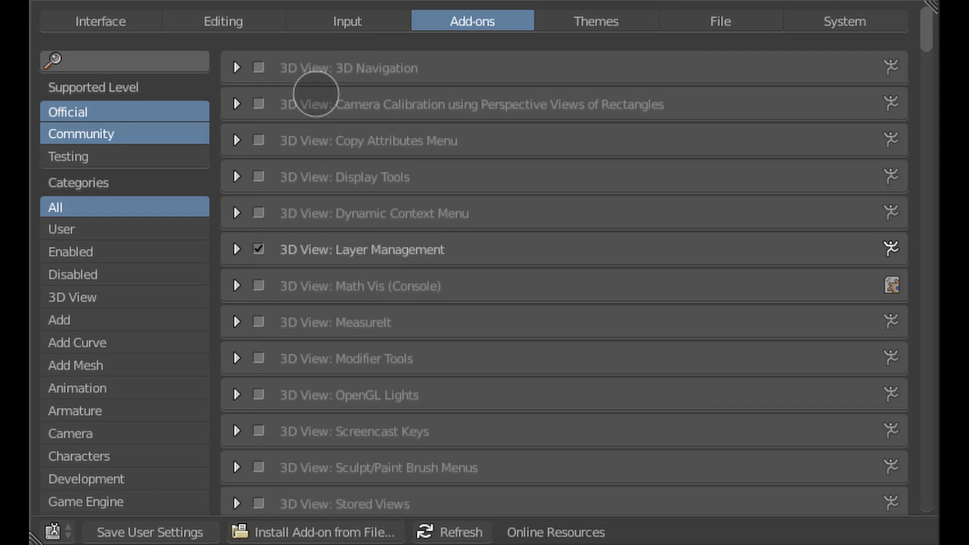
Step: Install the C_of_G.py add-on from file and filter the add-ons list by 'c'
left_click(324, 531)
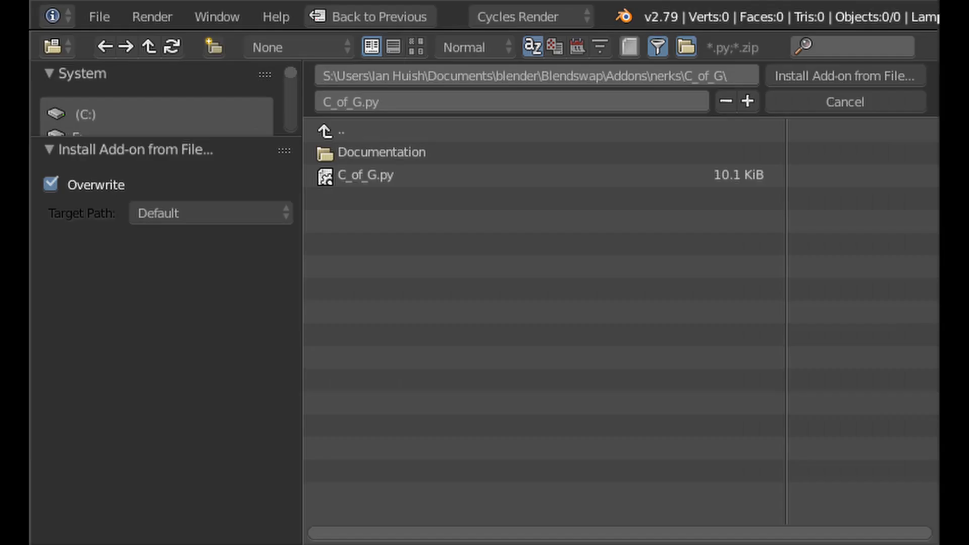
left_click(366, 174)
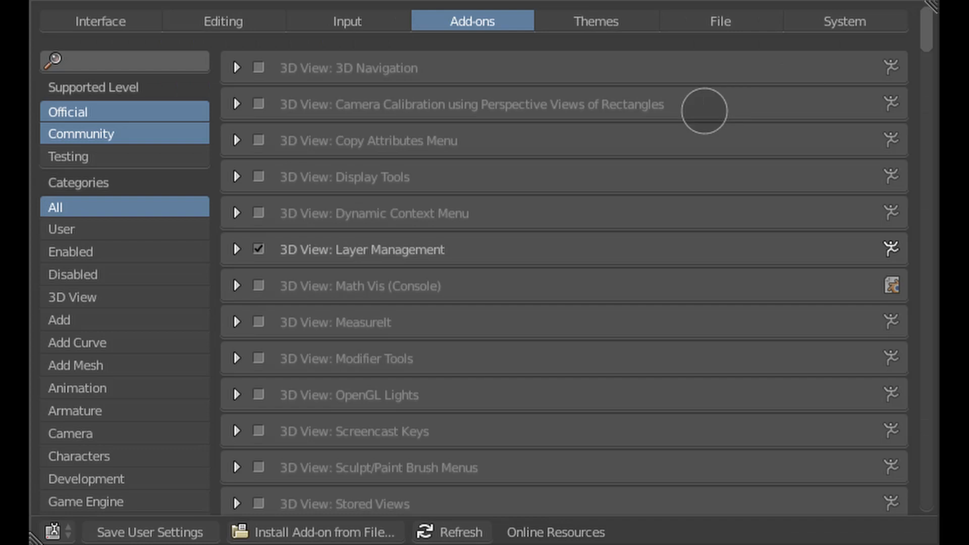
mouse_move(166, 149)
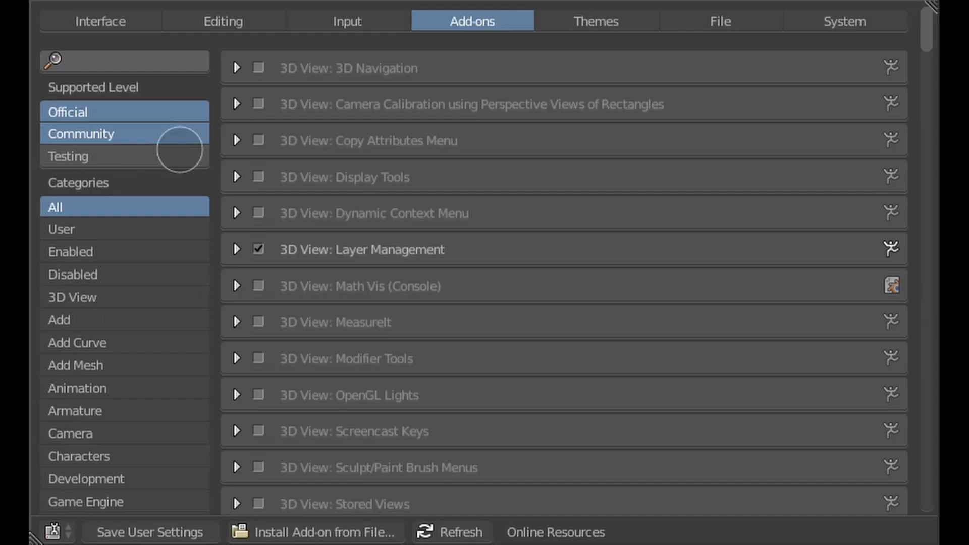
left_click(123, 62)
type("c")
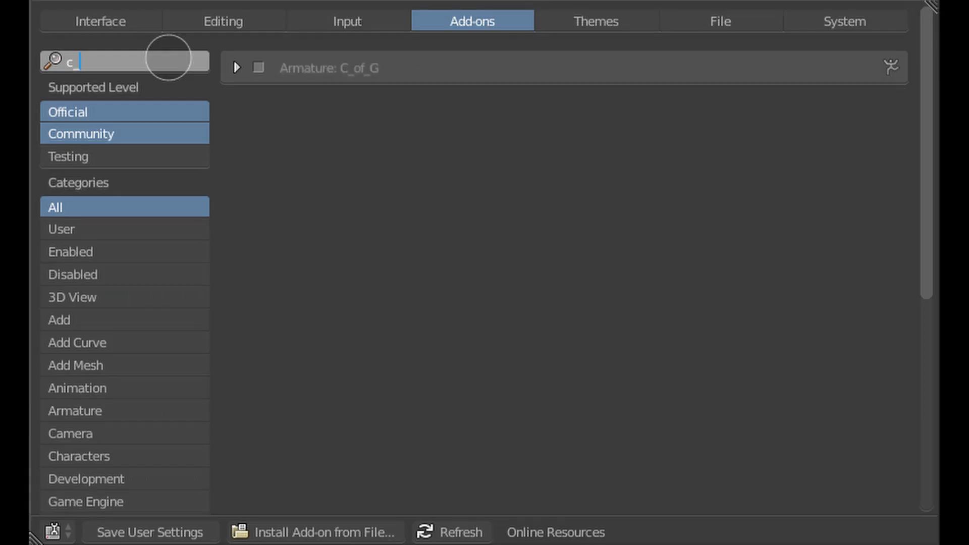
Step: Enable the C_of_G add-on and add a Basic Human metarig to the scene
left_click(258, 68)
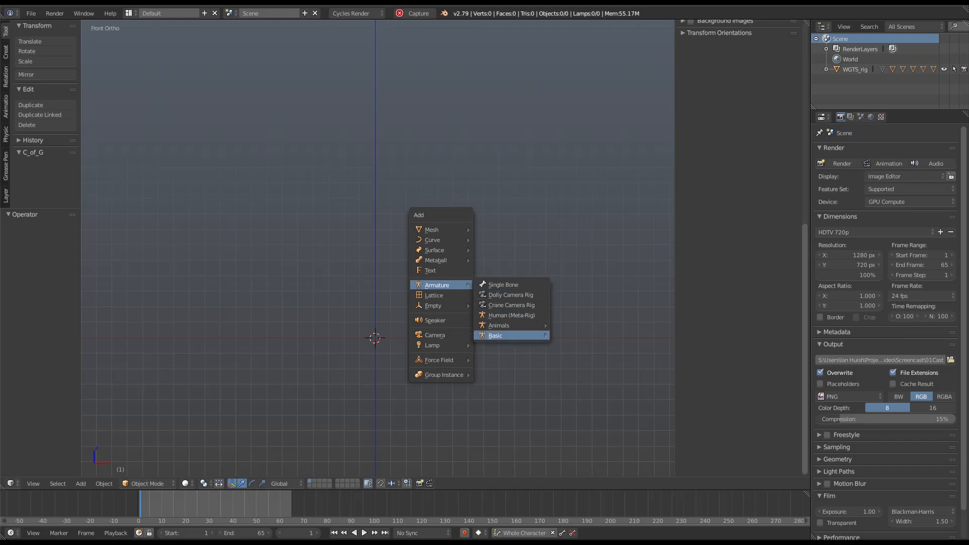
left_click(494, 335)
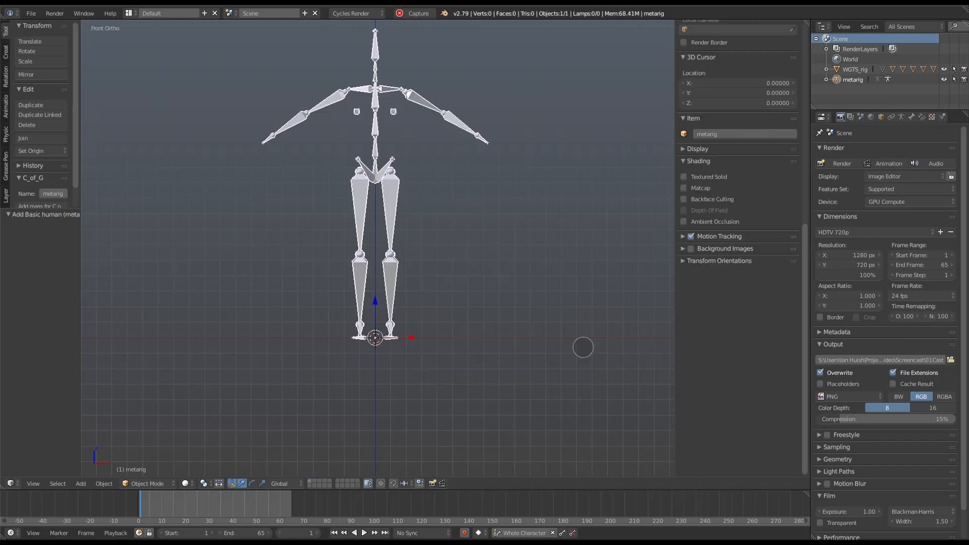
mouse_move(564, 319)
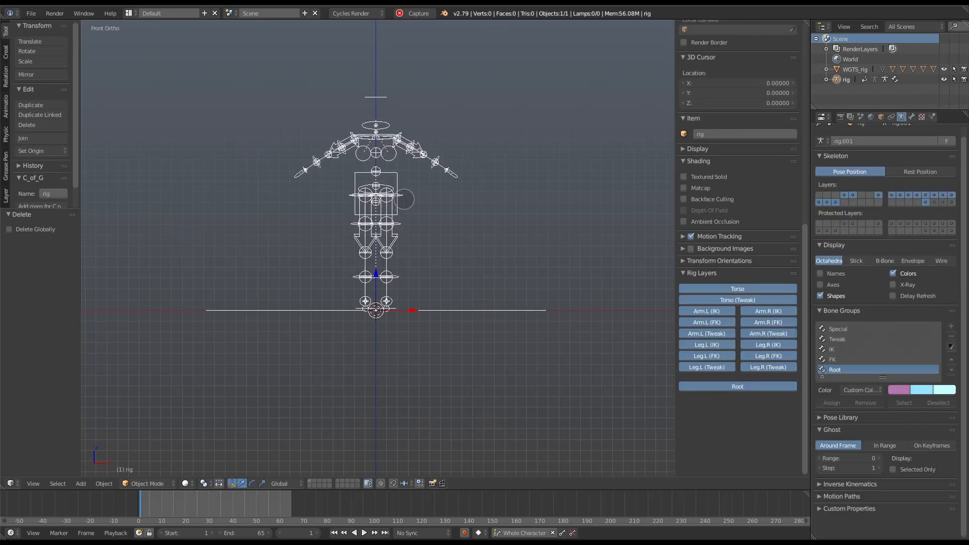
Step: Put the generated Rigify rig into Pose Mode so C_of_G targets it
left_click(146, 483)
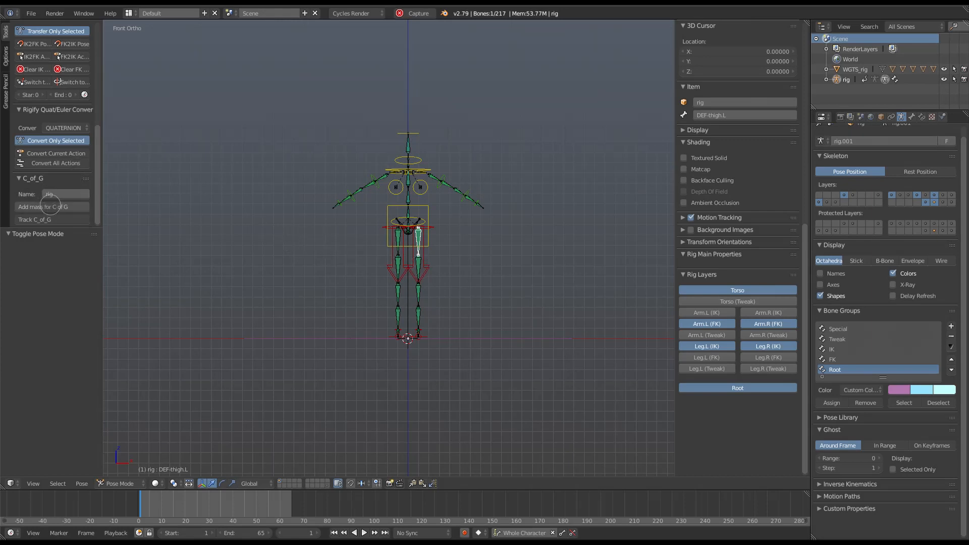
Step: Assign bone masses with 'Add mass for C of G' and create the COG_Empty and COGF_Empty trackers
left_click(44, 206)
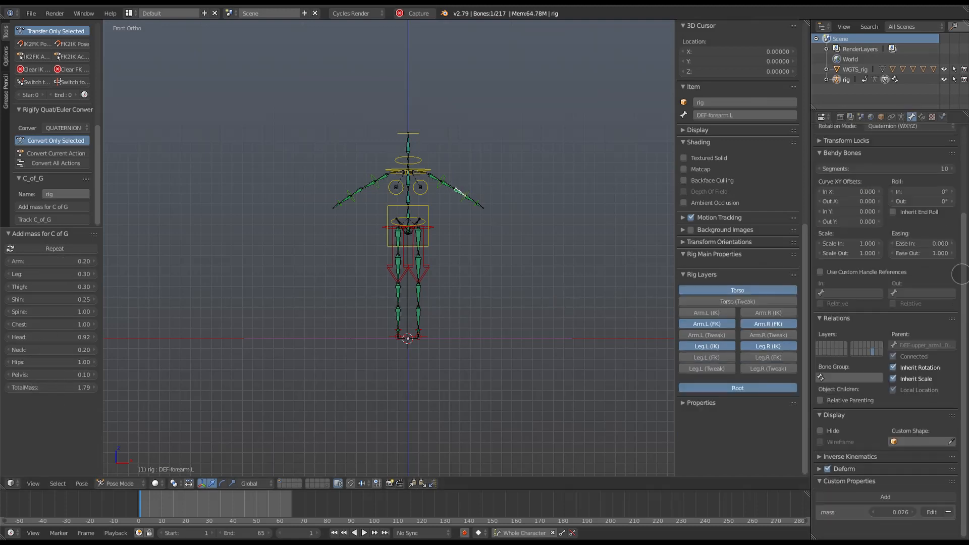
mouse_move(38, 260)
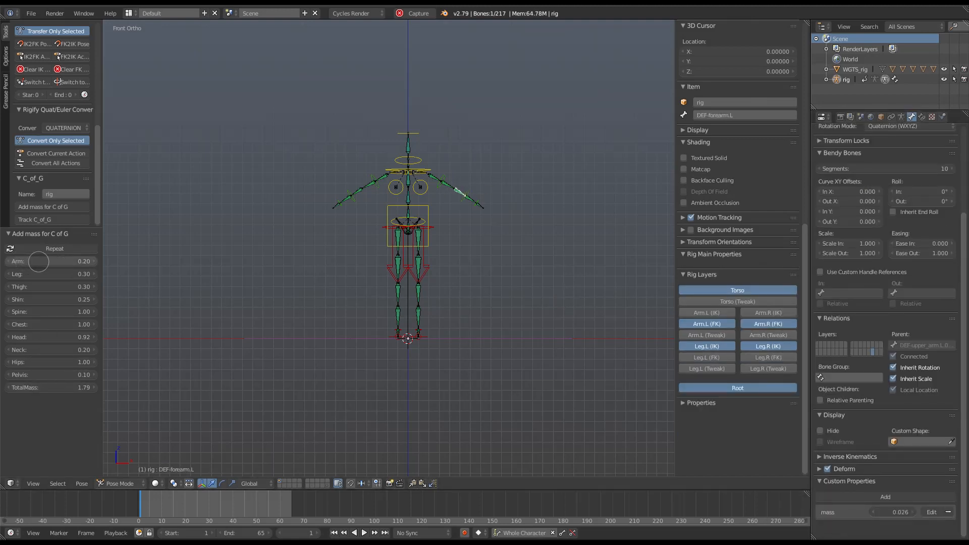
left_click(418, 285)
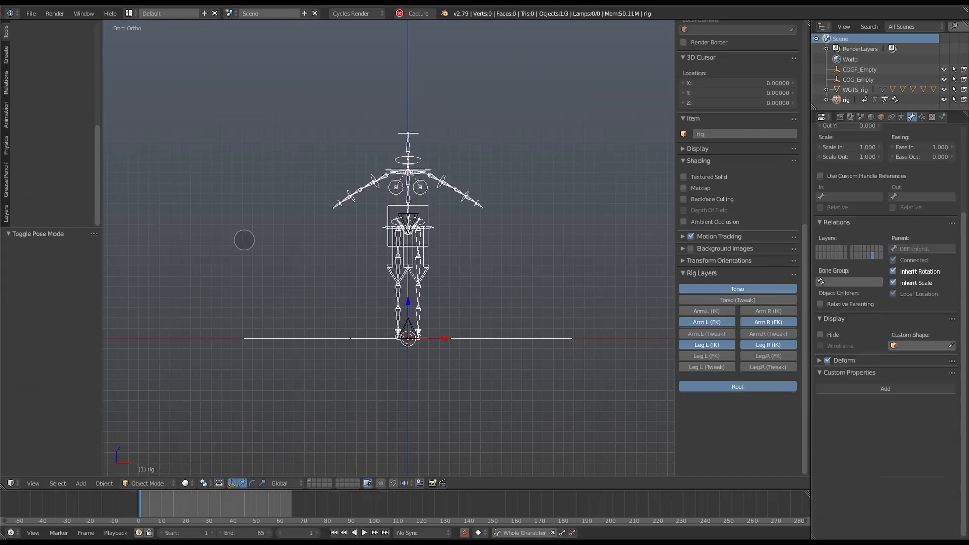
Step: Return the rig to Pose Mode to swing the right upper arm out in a leaning stance
left_click(859, 70)
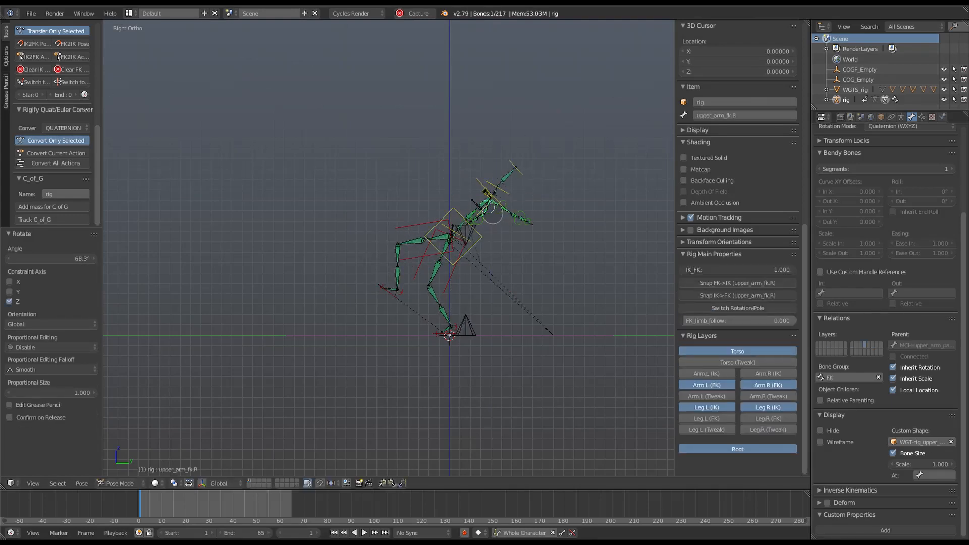
Step: Turn the head bone and shift the torso bone to continue the movement
left_click(521, 172)
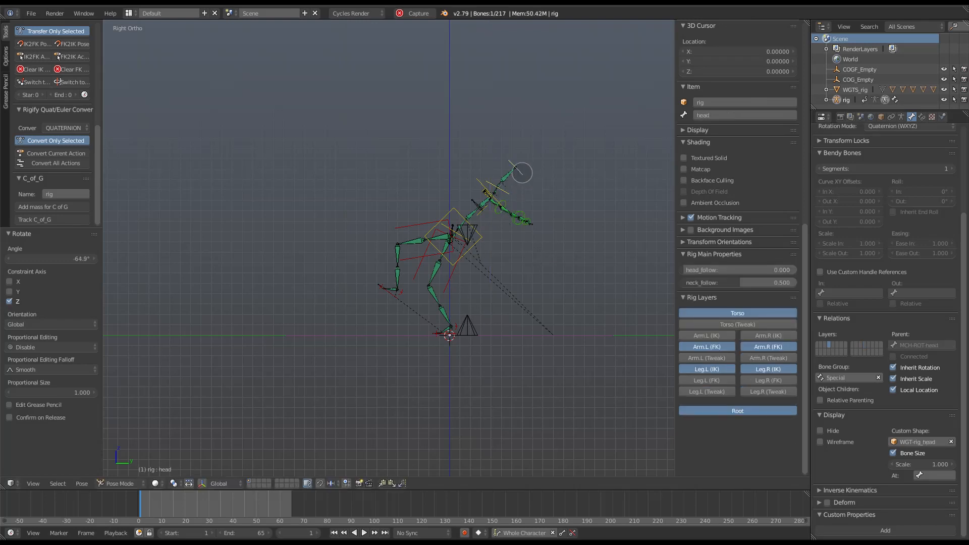
left_click(460, 254)
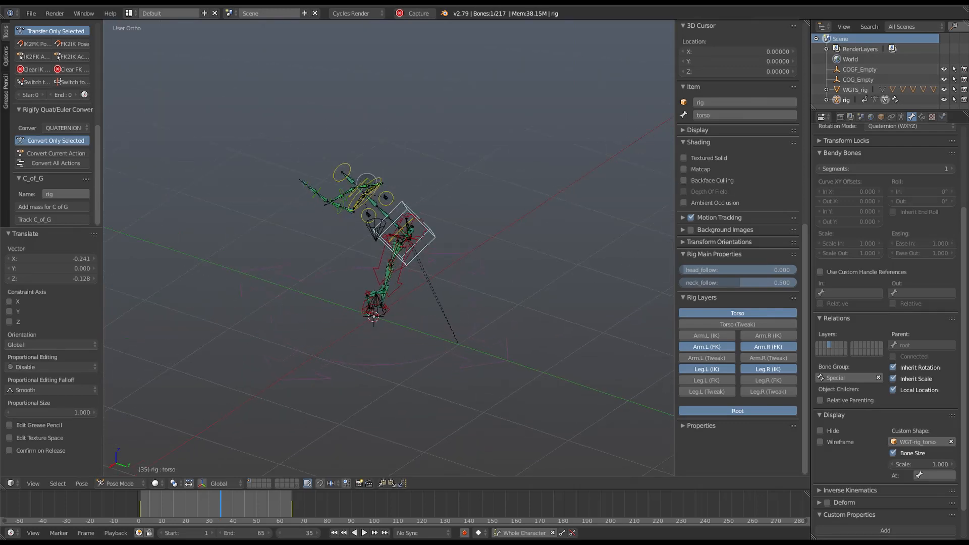
Step: Insert Whole Character keyframes at several frames along the timeline
left_click(431, 163)
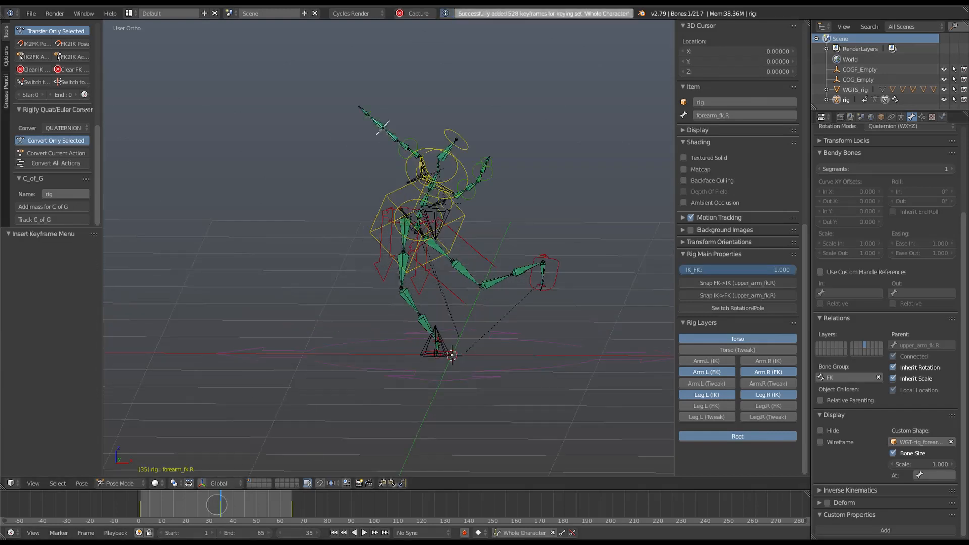
left_click(364, 533)
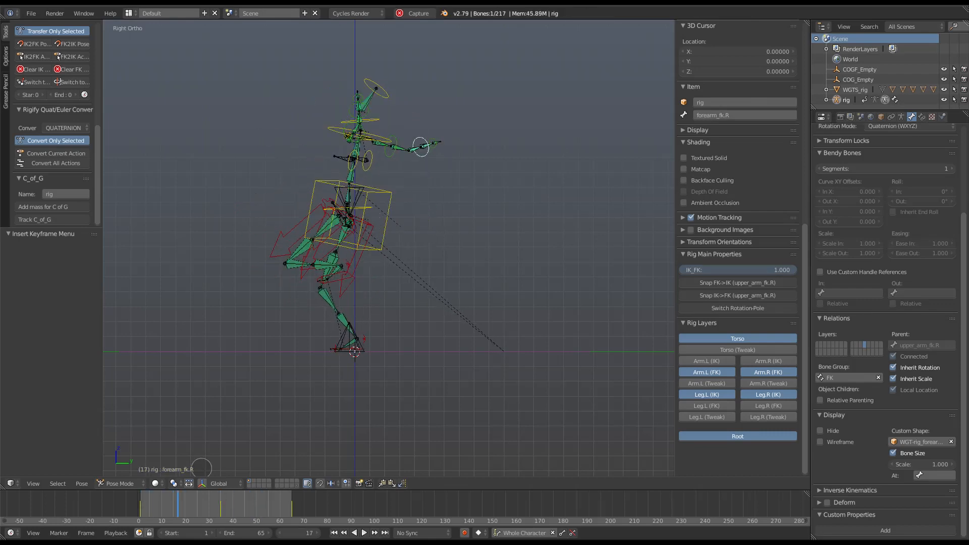
left_click(363, 532)
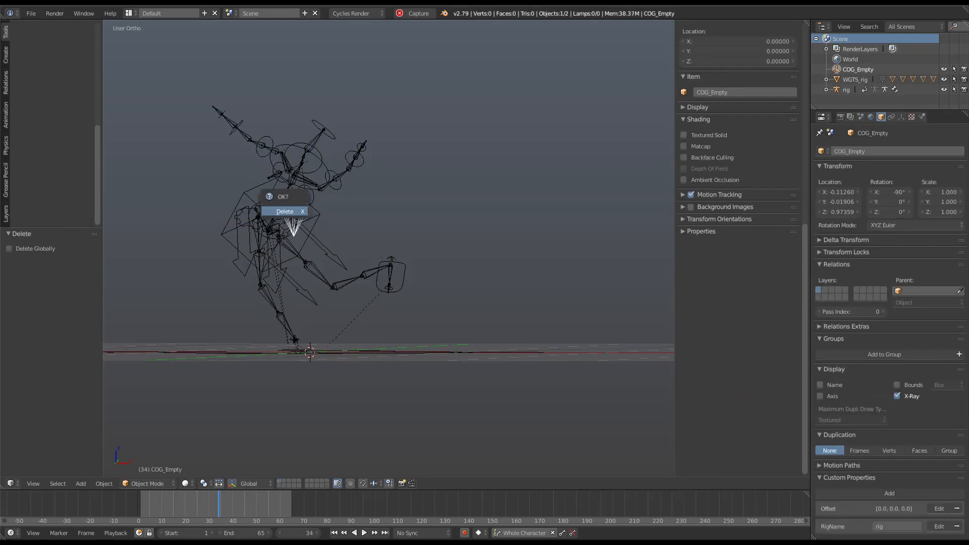
Step: Confirm deleting COG_Empty, then reassign bone masses totalling 2.28
left_click(284, 211)
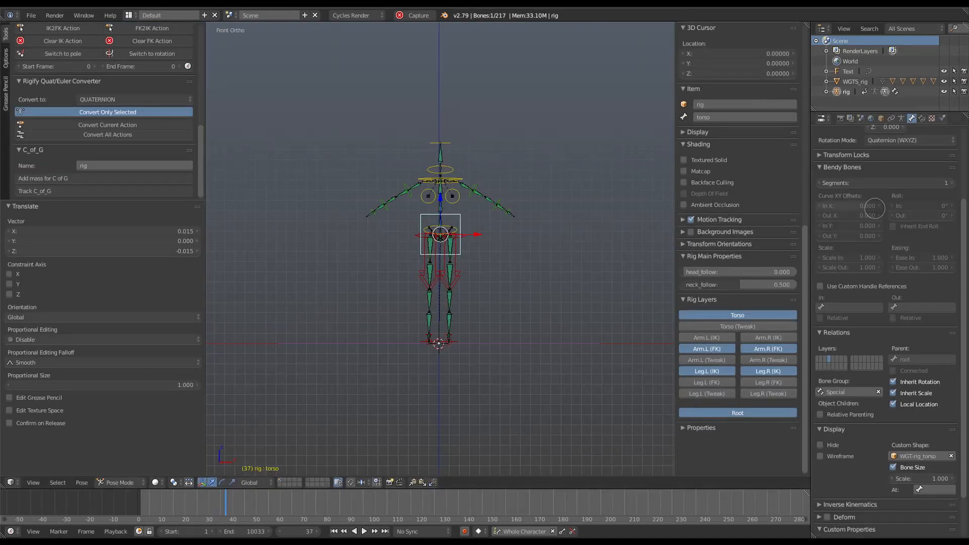
mouse_move(326, 265)
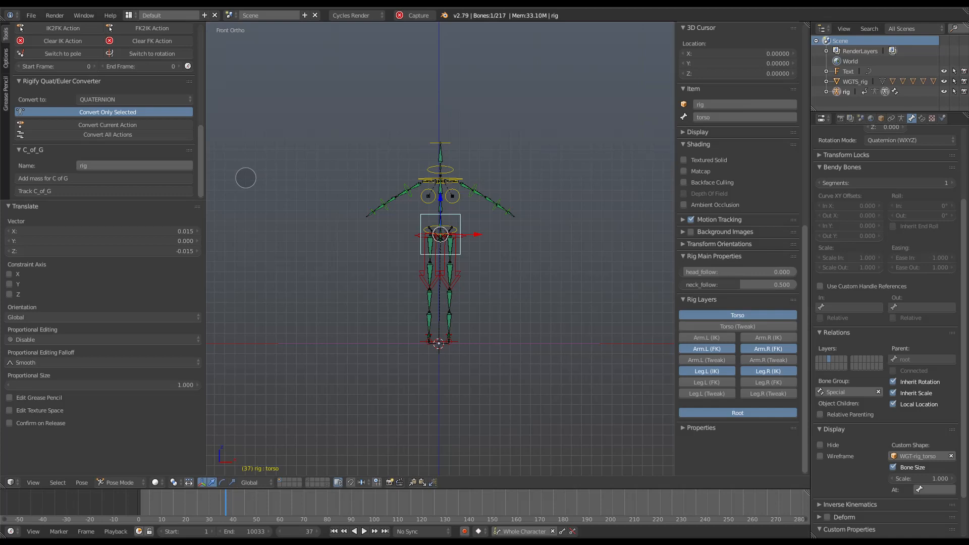
mouse_move(407, 217)
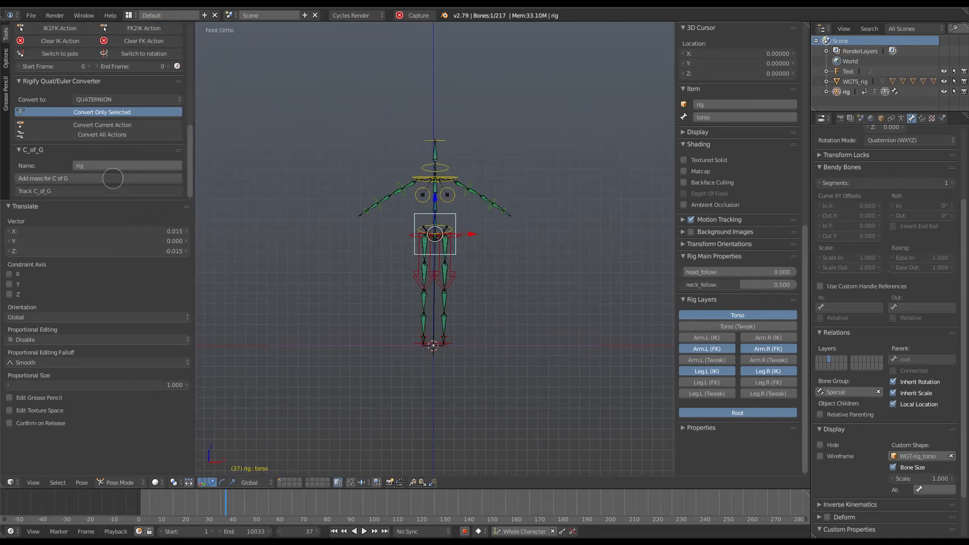
left_click(42, 177)
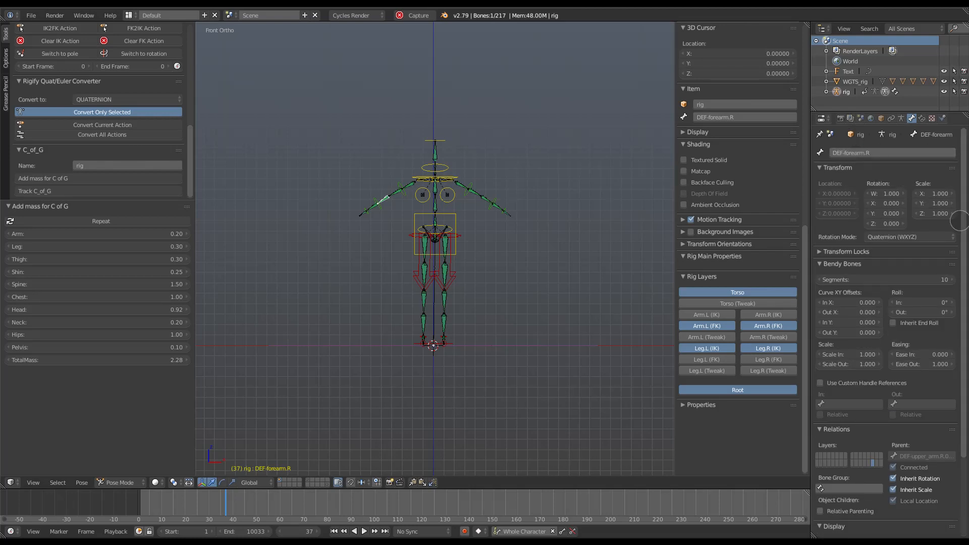
Step: Raise the Arm mass to 0.30, bringing the total mass to 2.39
scroll("down", 3)
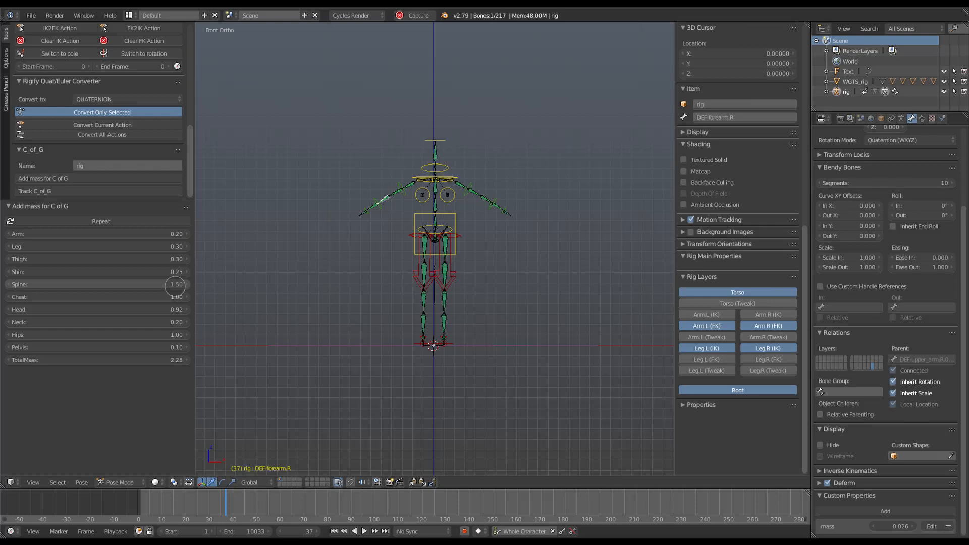
mouse_move(648, 186)
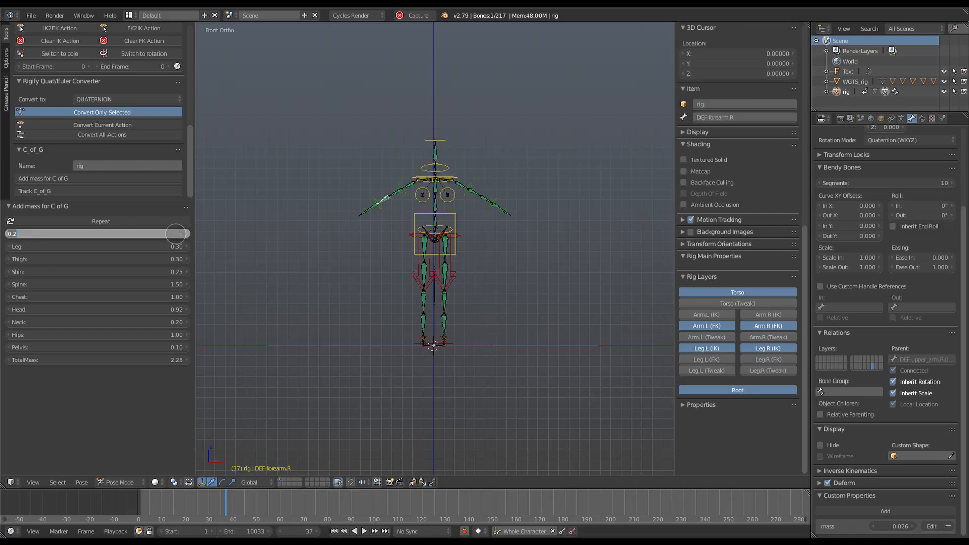
left_click(434, 233)
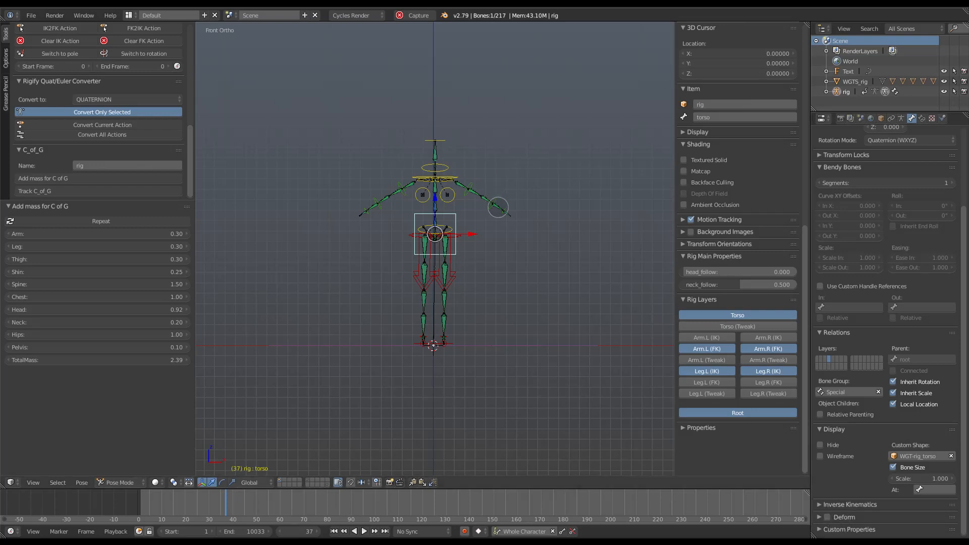
Step: Check the mass custom properties on the left forearm, spine and right forearm bones
left_click(498, 206)
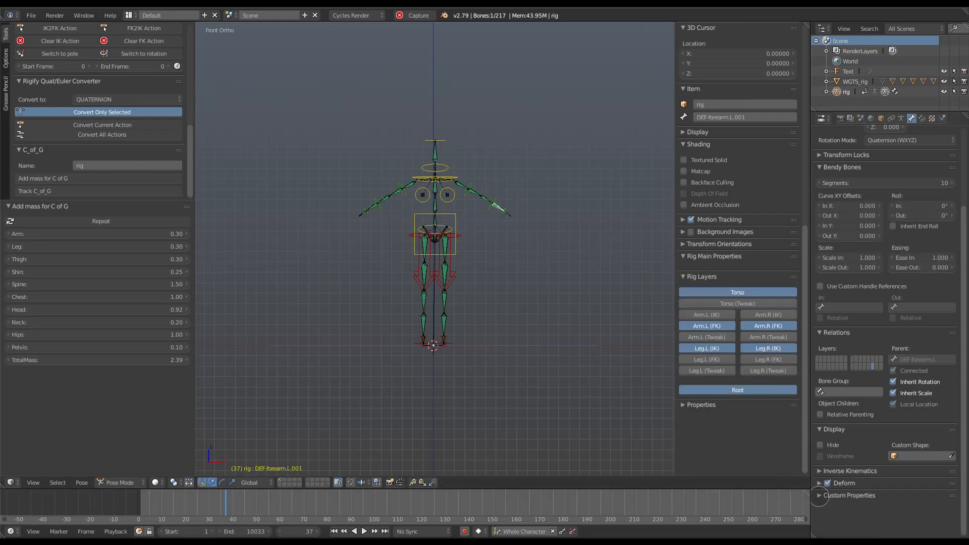
left_click(847, 494)
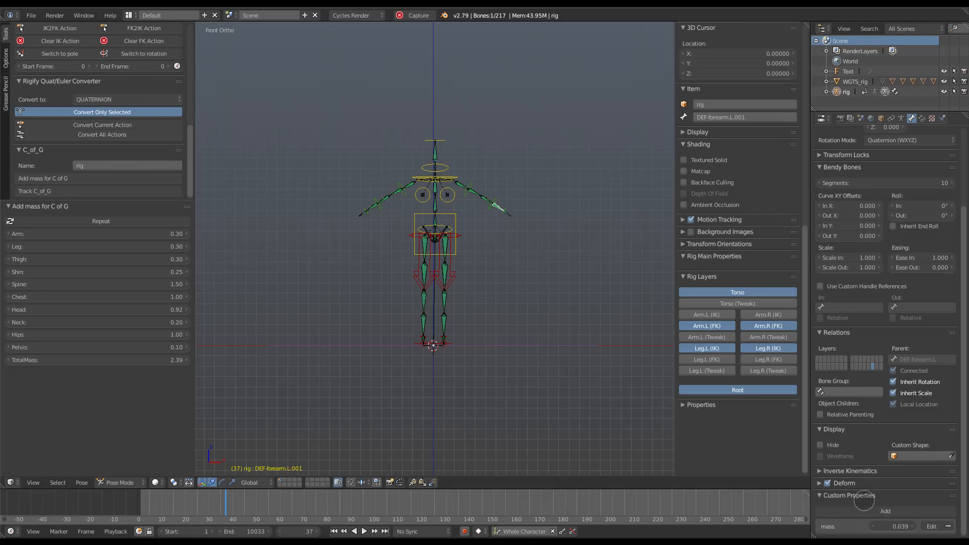
left_click(433, 207)
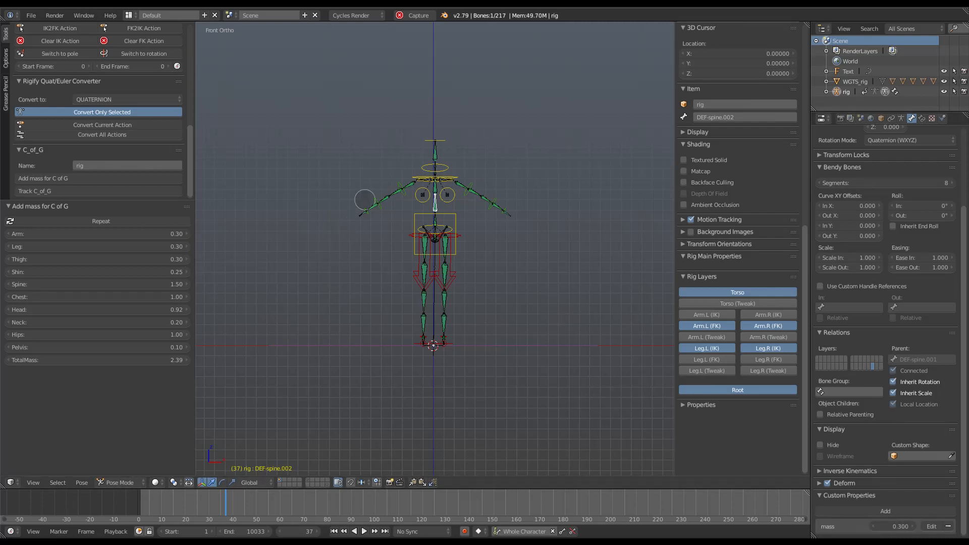
left_click(364, 200)
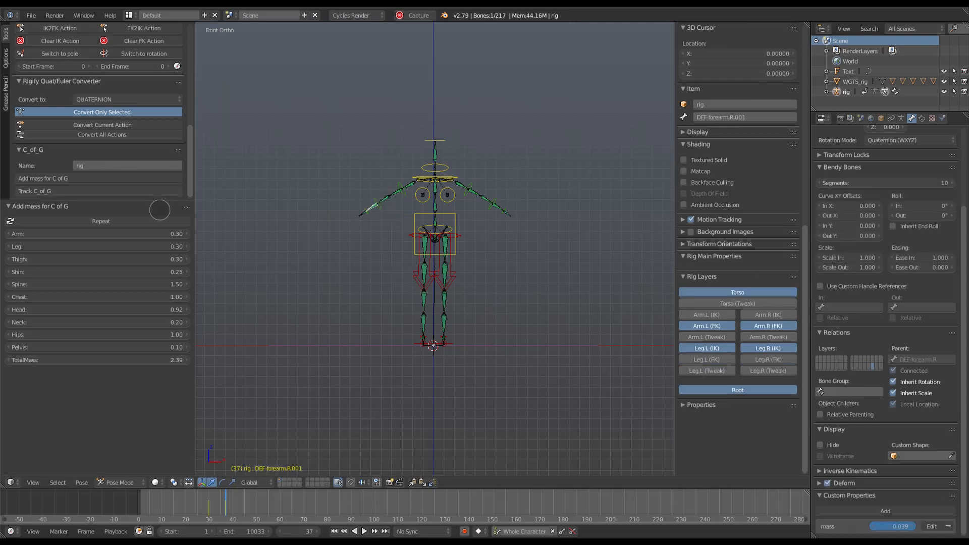
Step: Re-create the COG_Empty and COGF_Empty trackers and scrub the timeline
left_click(36, 191)
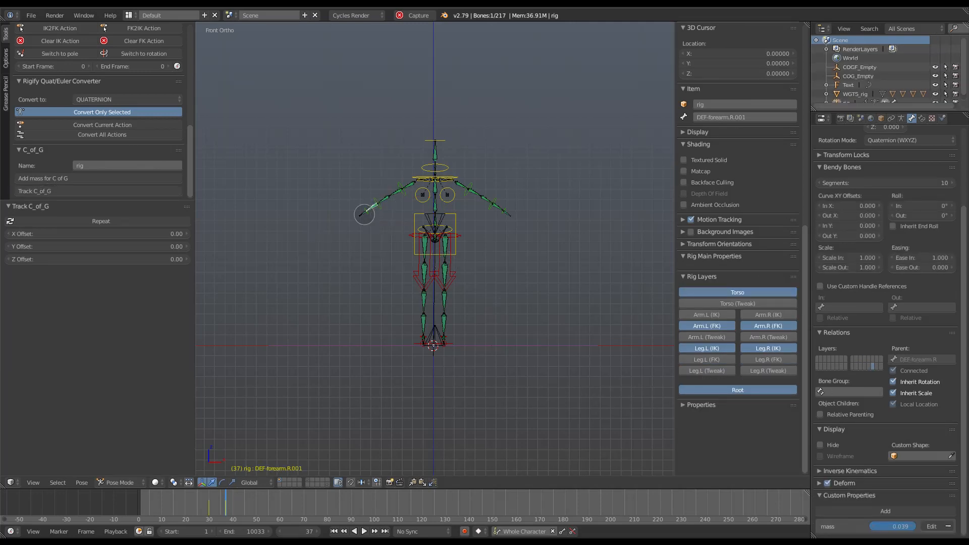
left_click(364, 531)
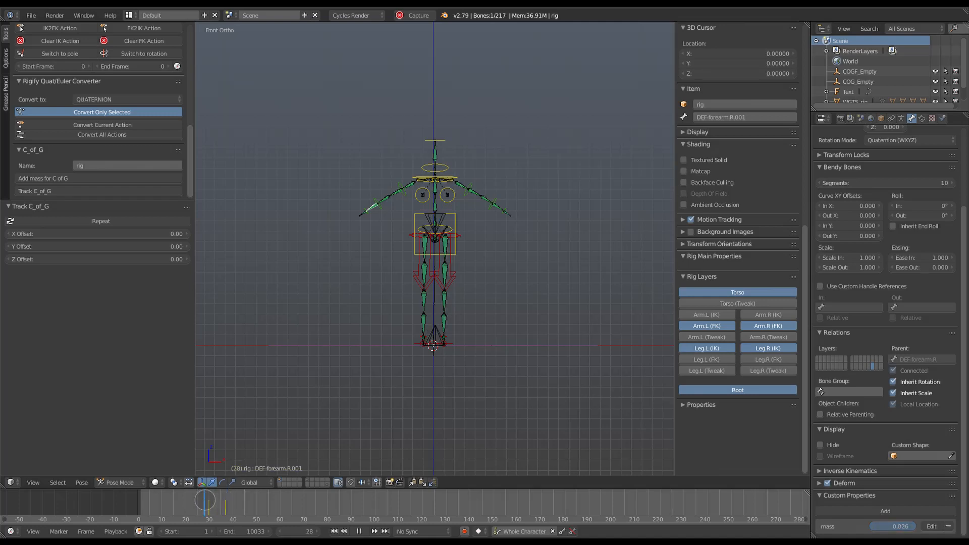
left_click(232, 501)
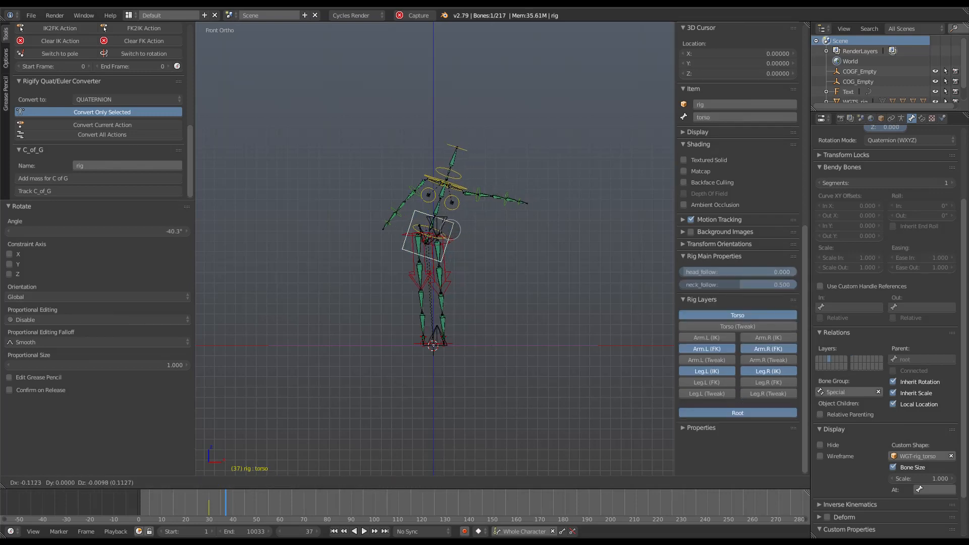
Step: Keyframe the whole character in the leaning torso pose and move to frame 31
key("i")
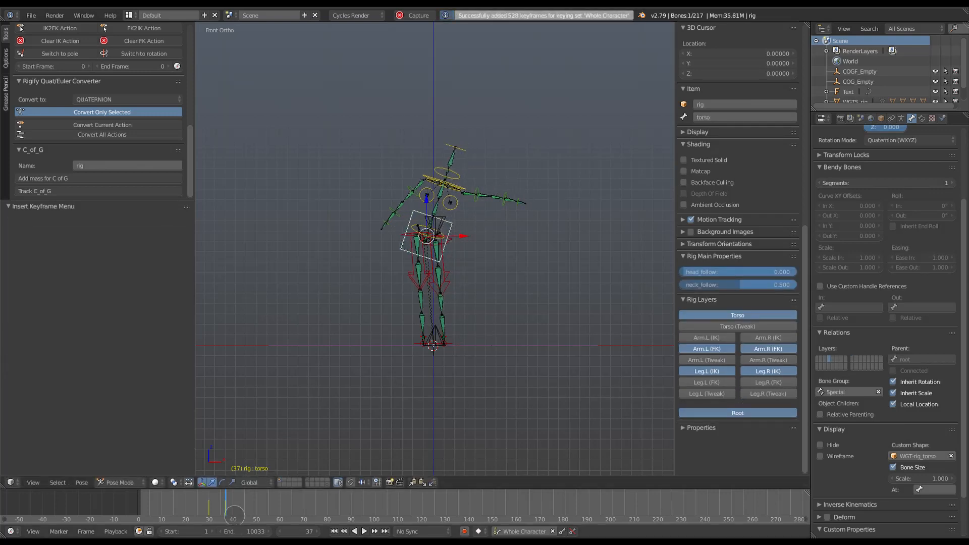
left_click(364, 530)
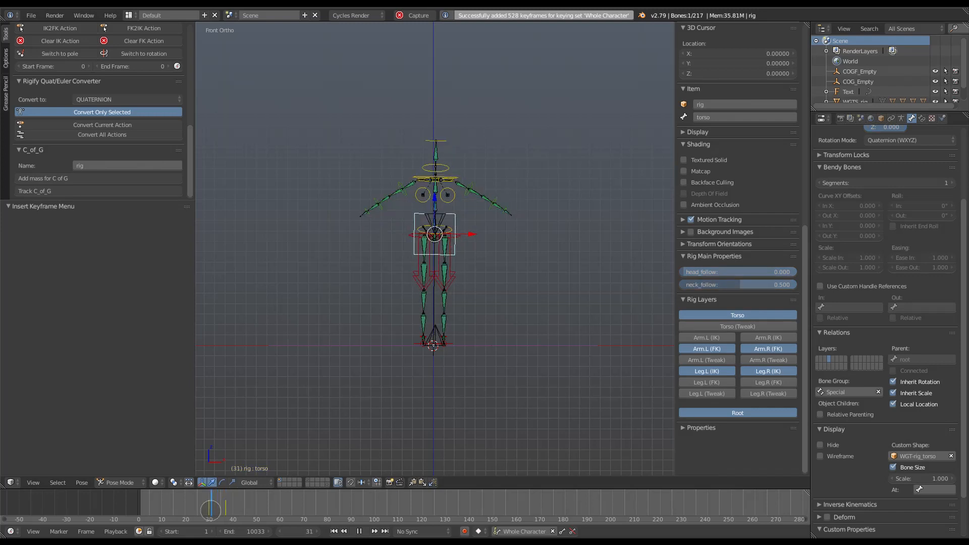
left_click(363, 530)
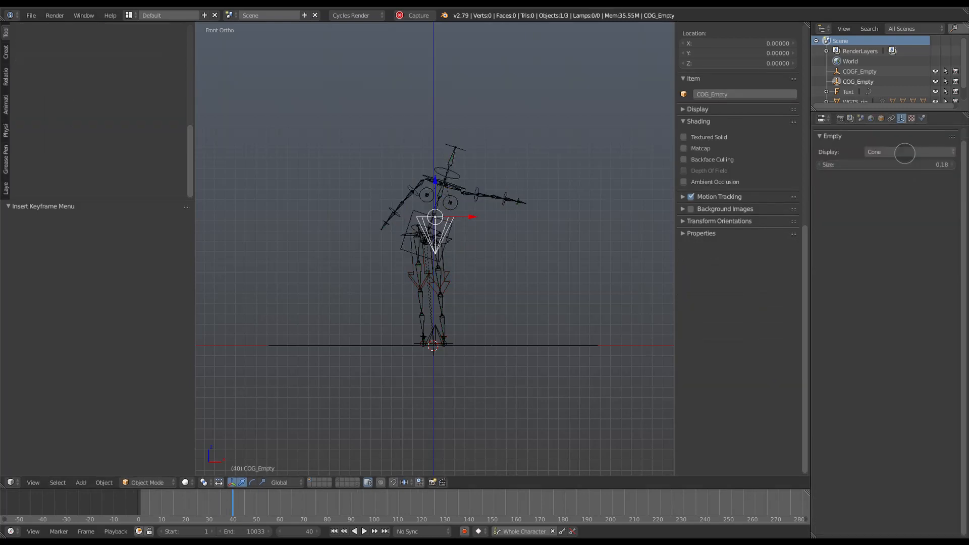
Step: Set COG_Empty's Empty Display type to Sphere in Object Data properties
left_click(905, 151)
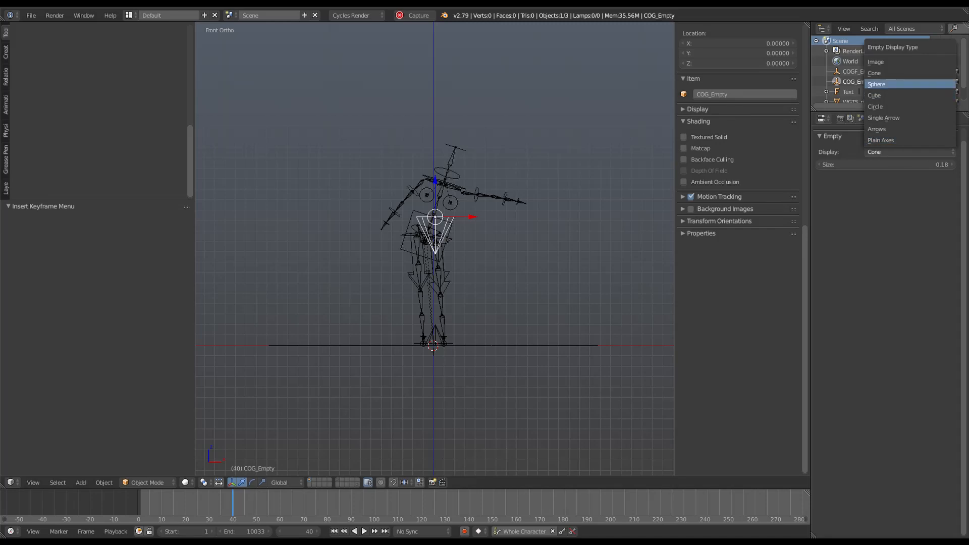
left_click(876, 83)
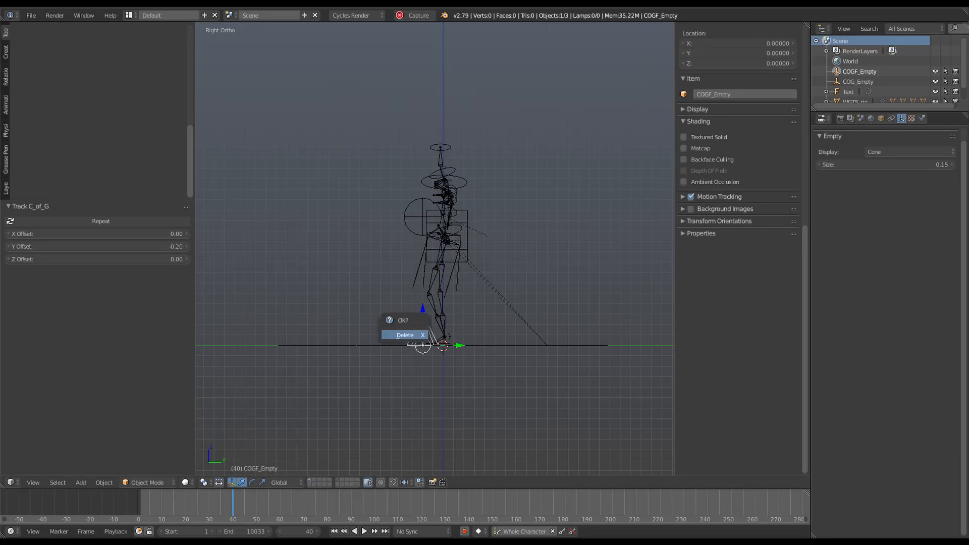
Step: Confirm deletion of COGF_Empty and then COG_Empty from the scene
left_click(404, 335)
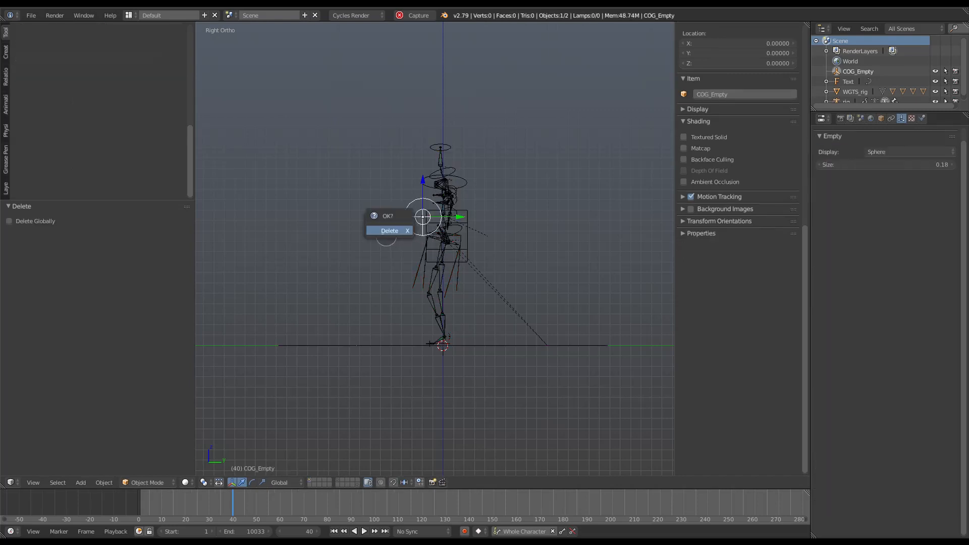
left_click(390, 230)
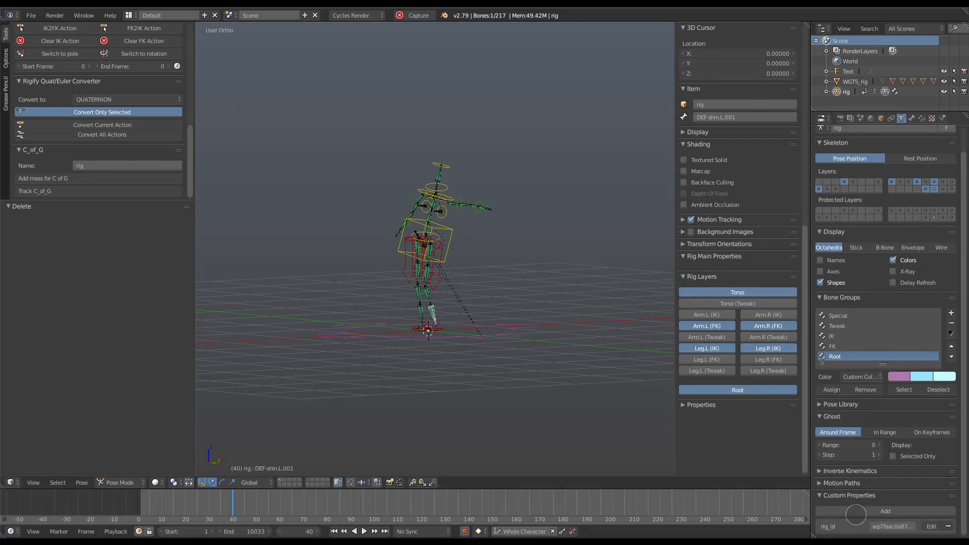
mouse_move(801, 439)
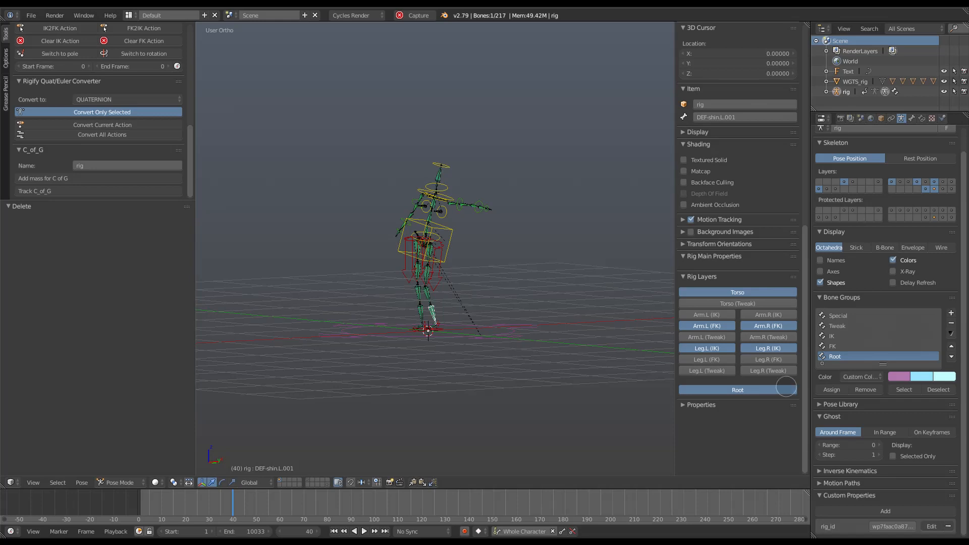
mouse_move(380, 317)
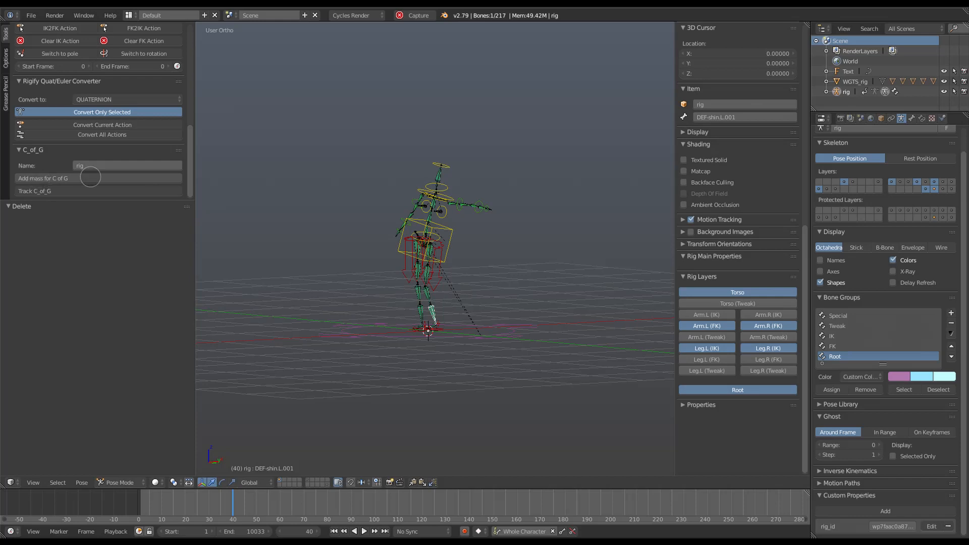
mouse_move(296, 245)
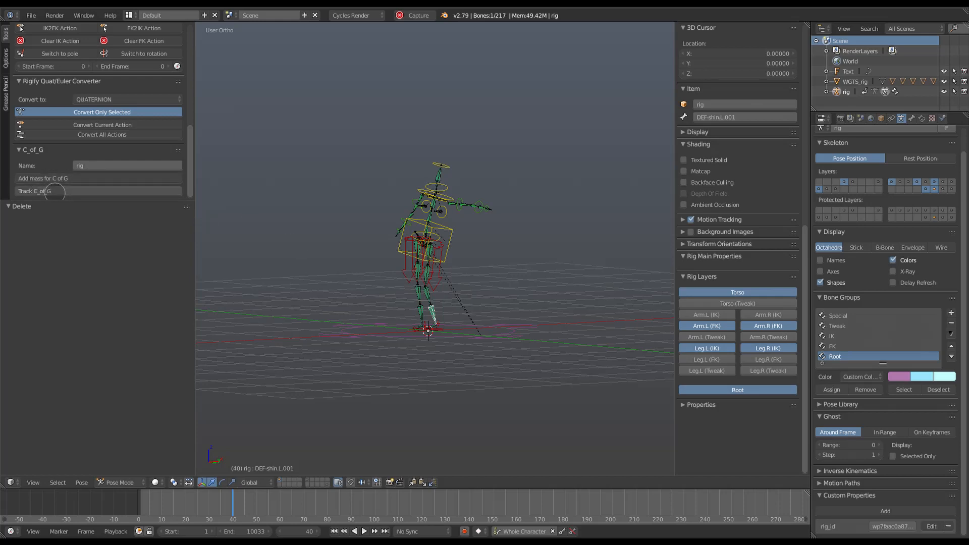
Step: Run Track C_of_G on the rig, regenerating COG_Empty and COGF_Empty with -0.20 Y offset
left_click(35, 191)
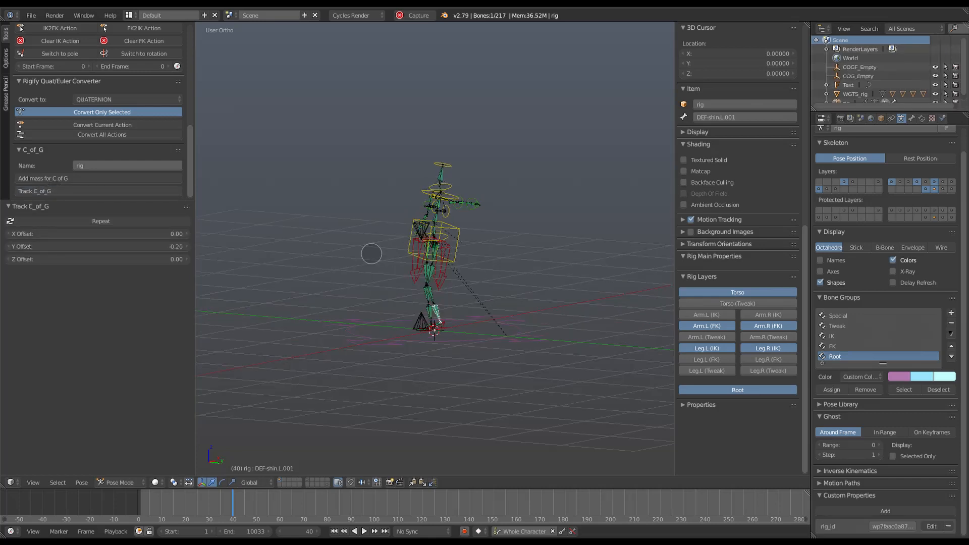